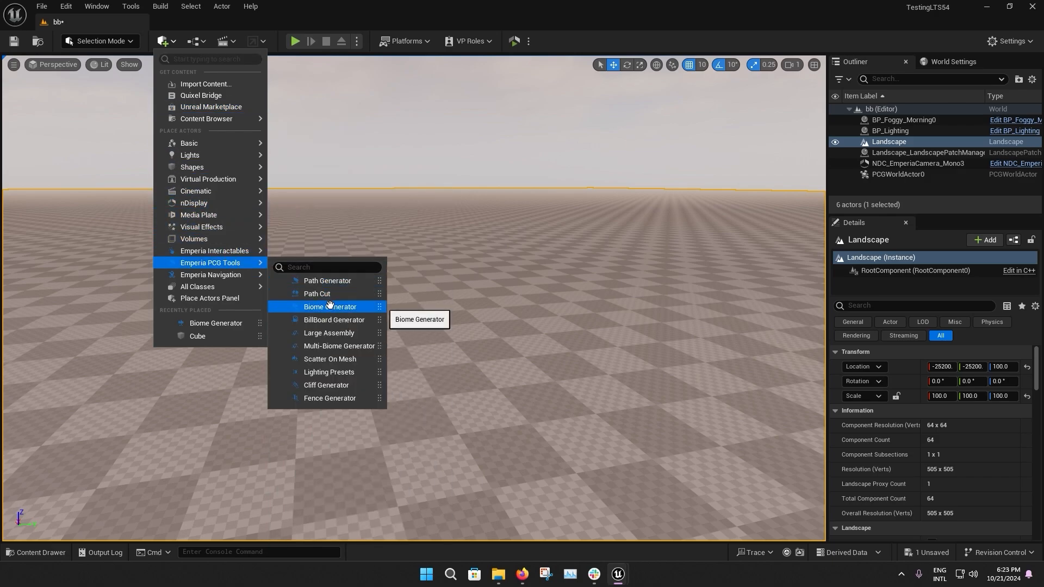
- Place a Biome Generator actor and drag a spline point to widen the forest patch rightward
click(329, 306)
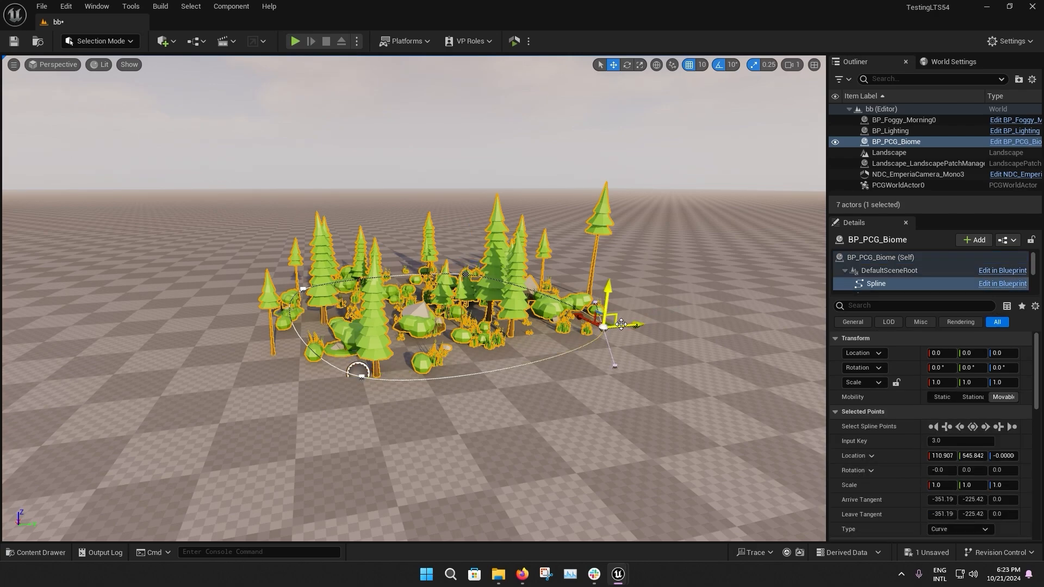
drag(619, 327, 692, 307)
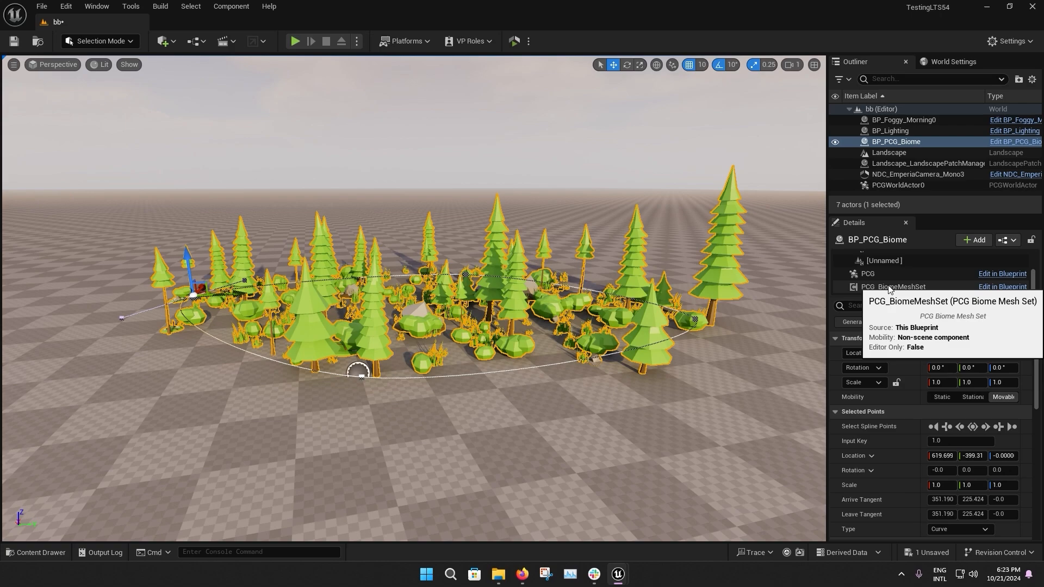
- In PCG_BiomeMeshSet, expand Mesh Sets down to the Trees set and make its first mesh a Cube
click(892, 286)
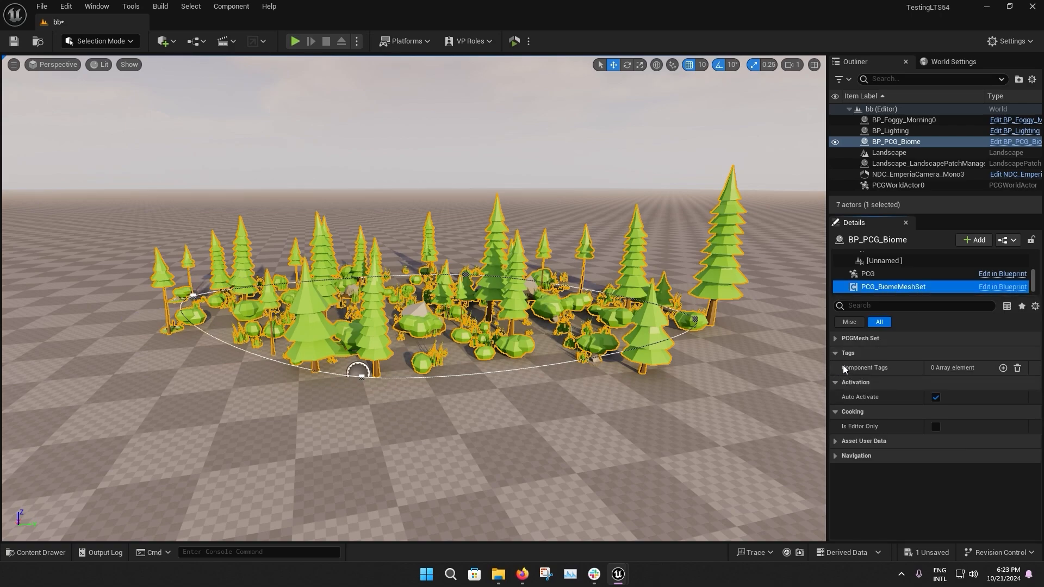
click(837, 337)
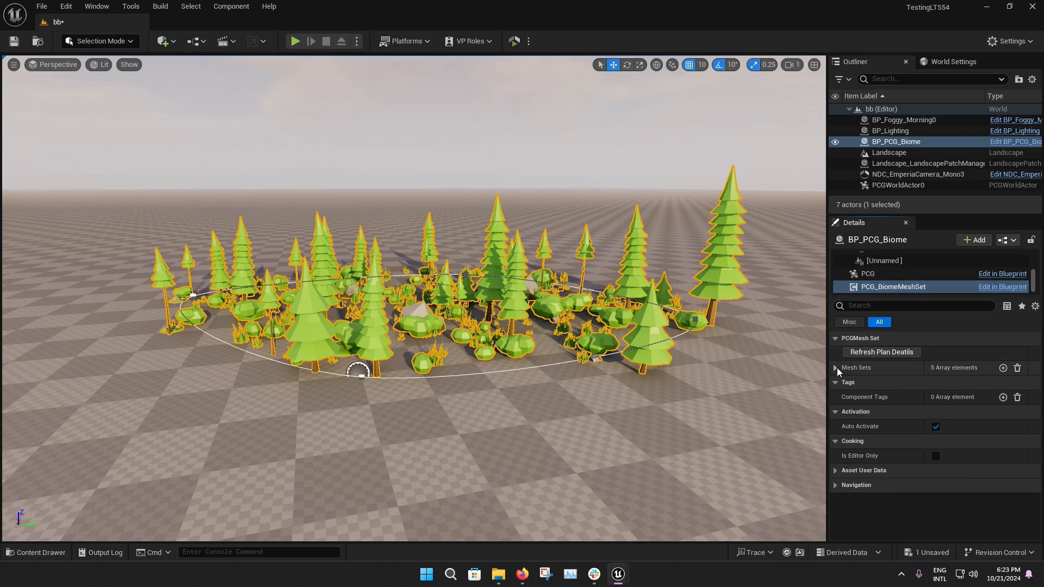
click(835, 368)
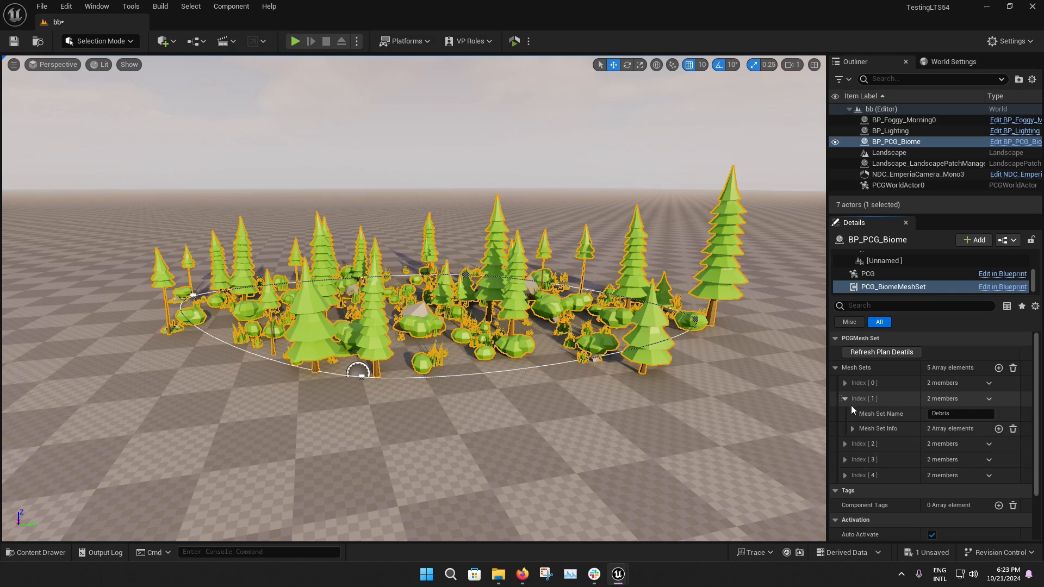
click(846, 444)
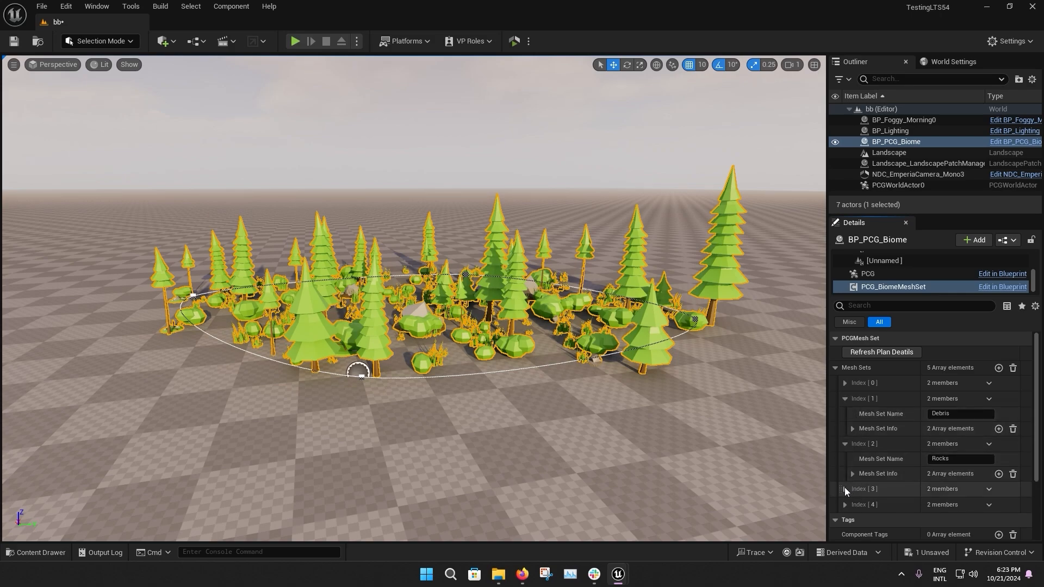
scroll(down, 3)
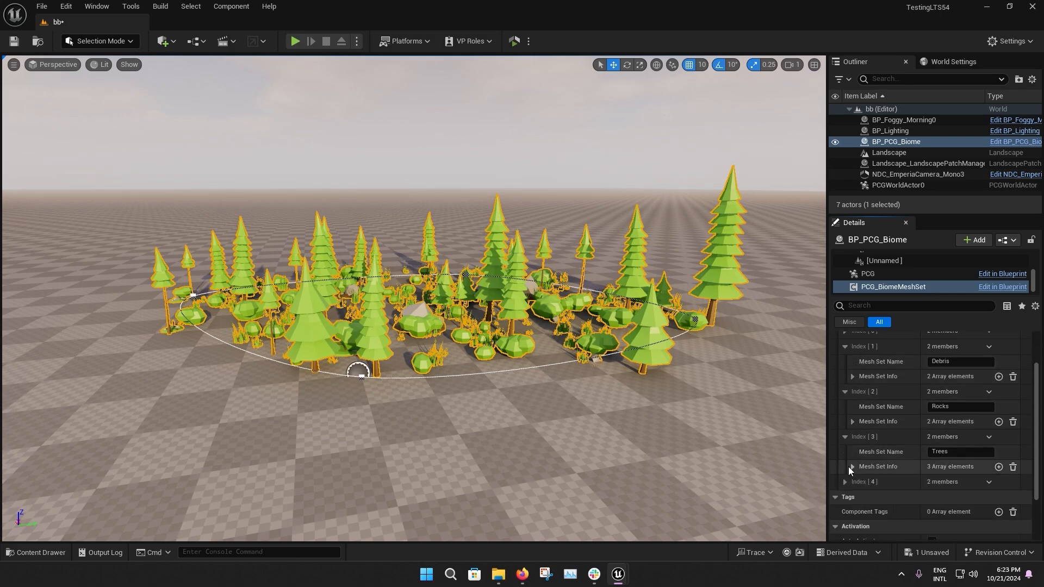
click(853, 466)
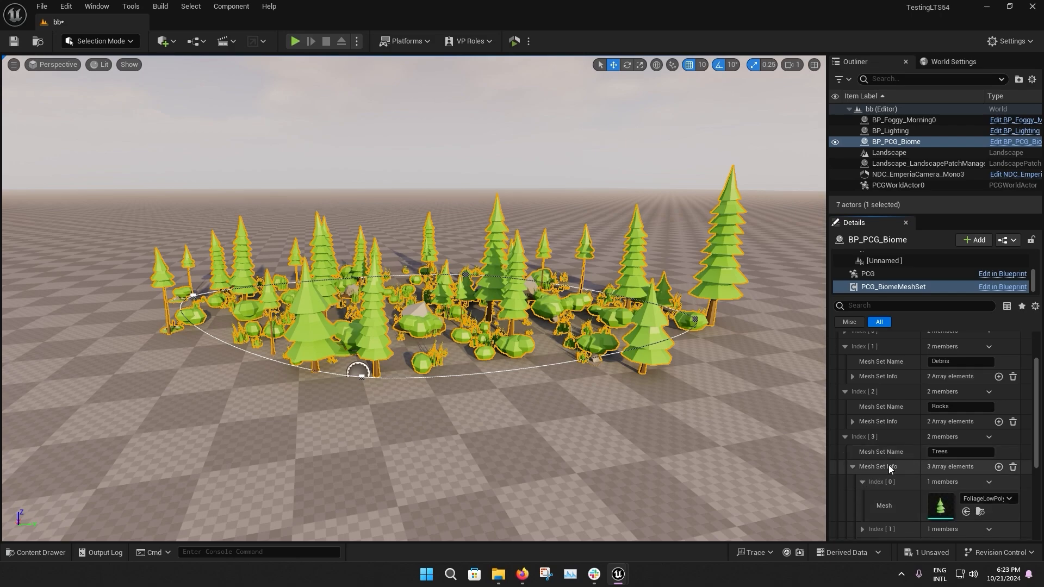
- Reselect the forest patch and return to its biome mesh set settings
click(889, 152)
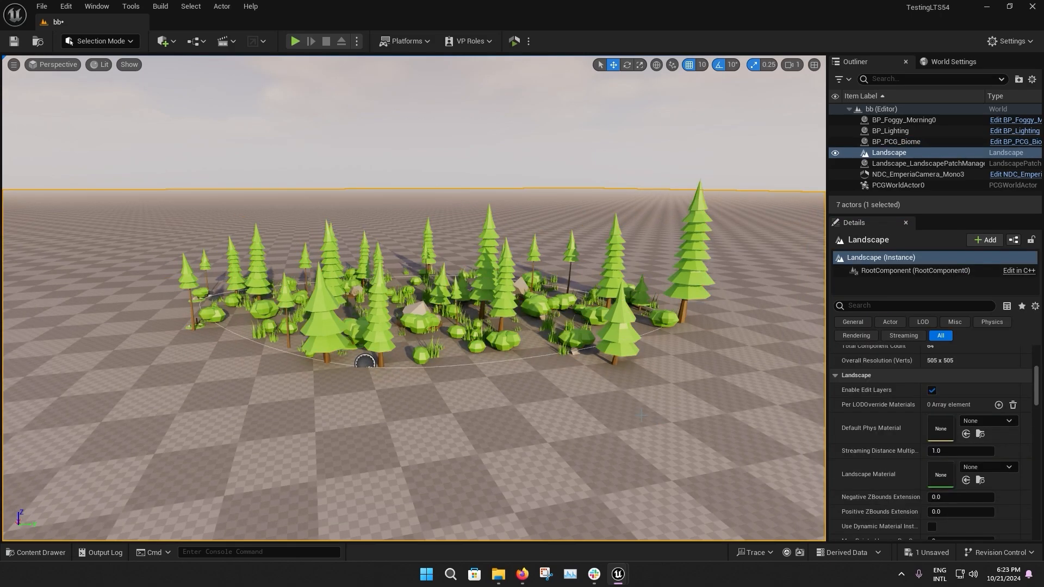
click(896, 142)
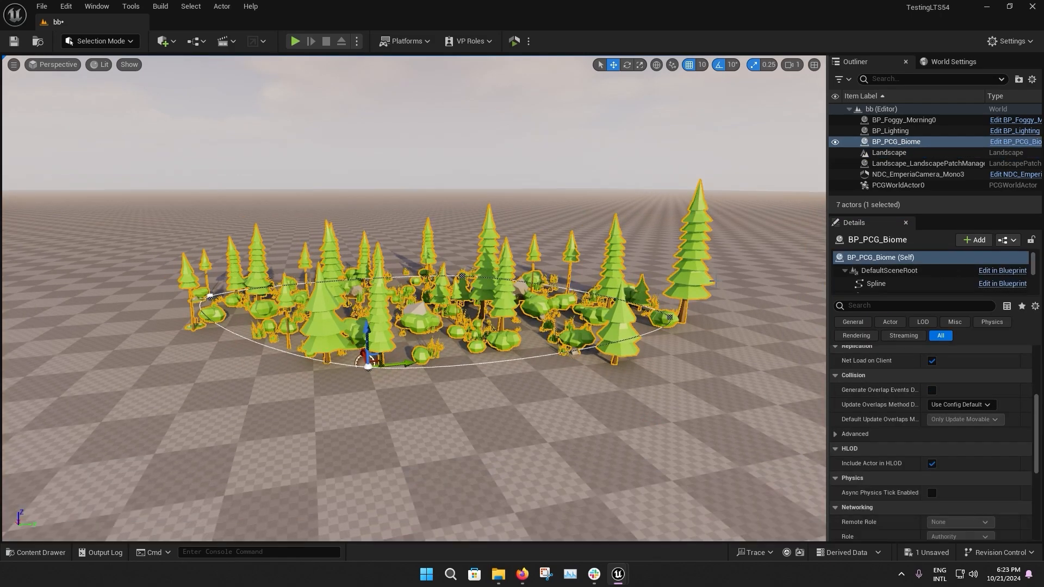
mouse_move(893, 286)
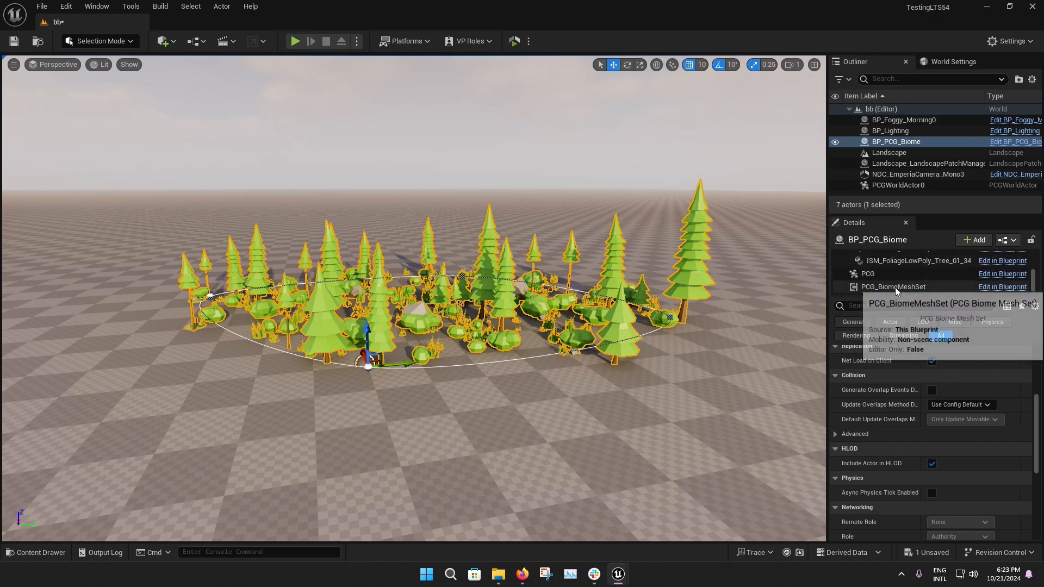
click(868, 274)
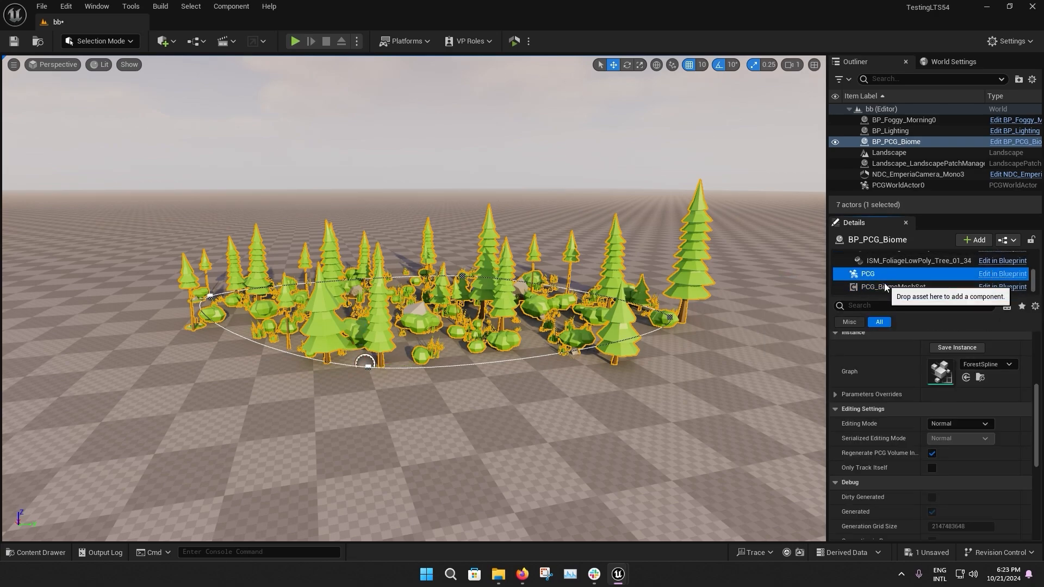
click(893, 286)
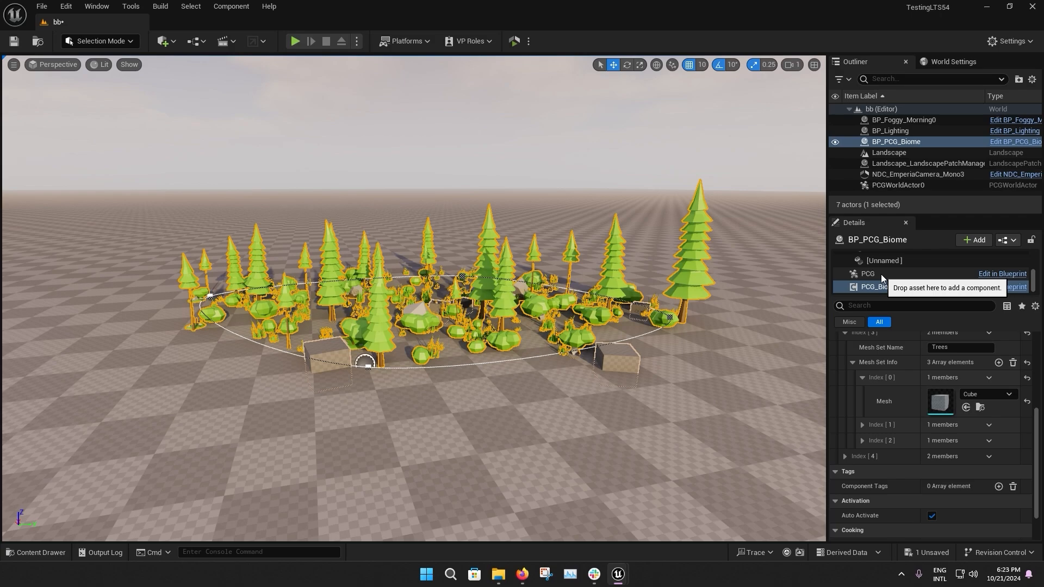
- In Parameters Overrides, set Global Mesh Spacing 10.0 and override the Seed to 5
click(868, 274)
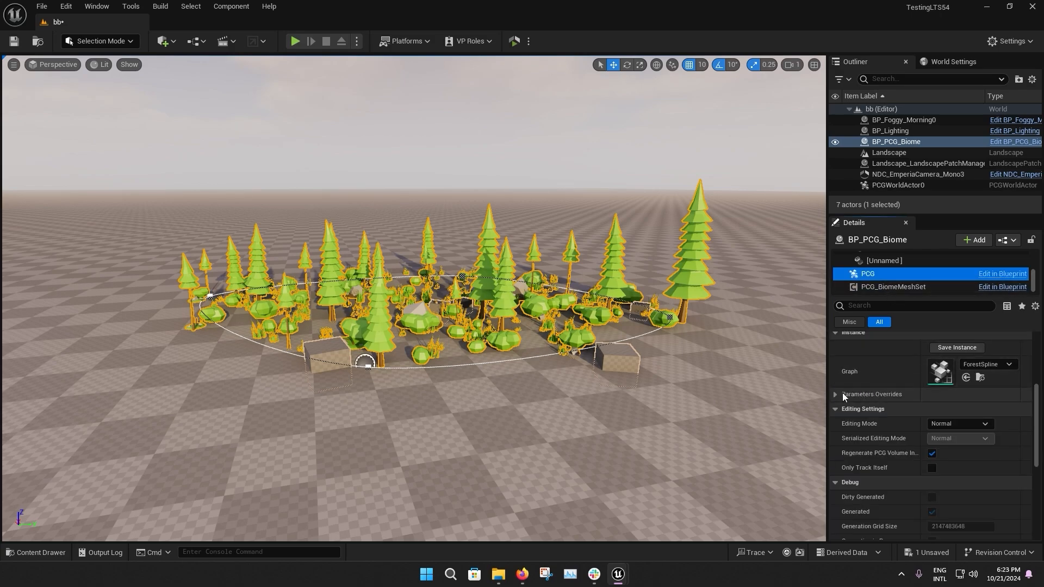
click(836, 394)
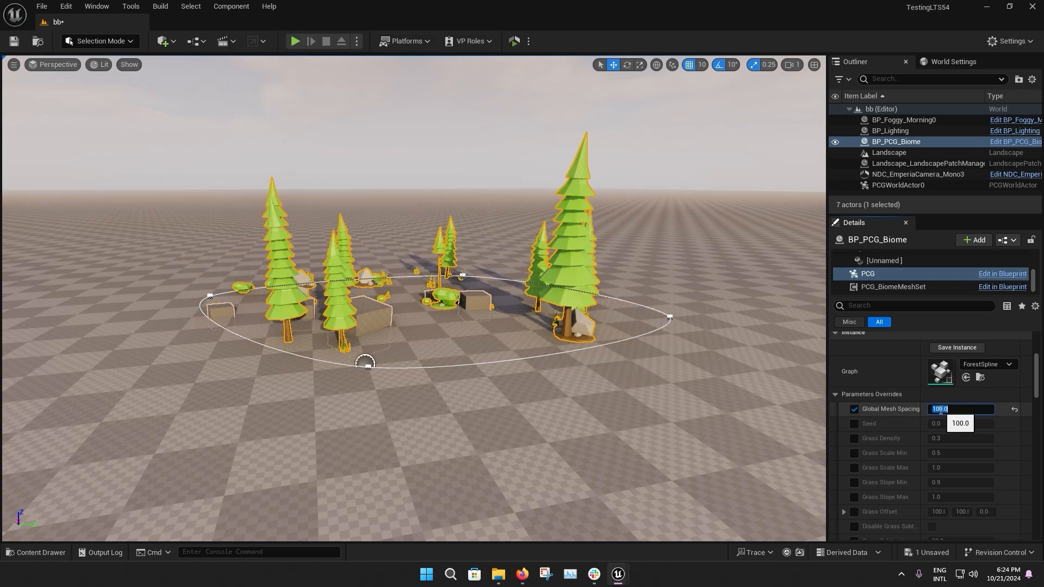
text(10.0)
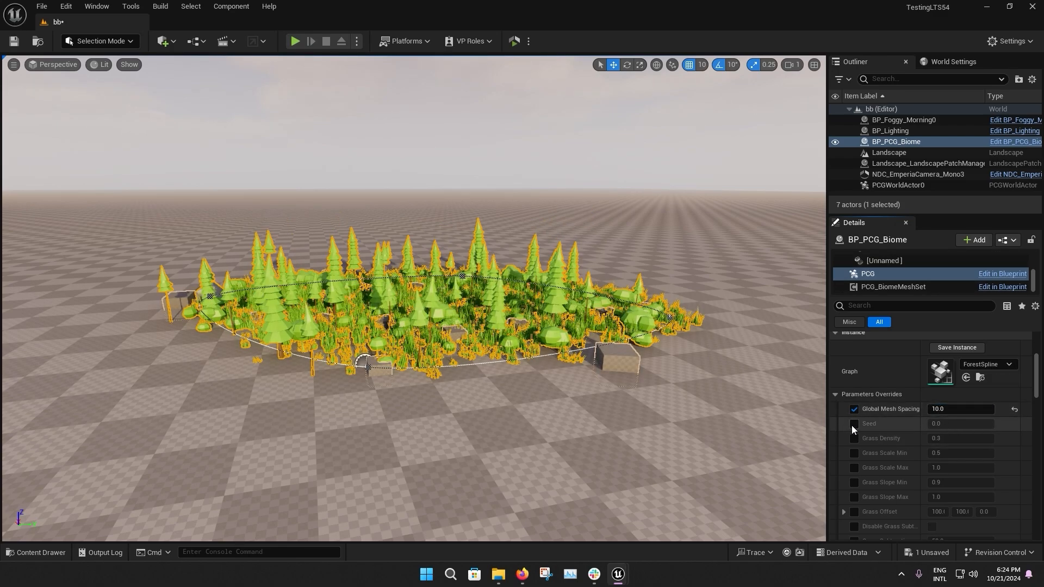
click(854, 423)
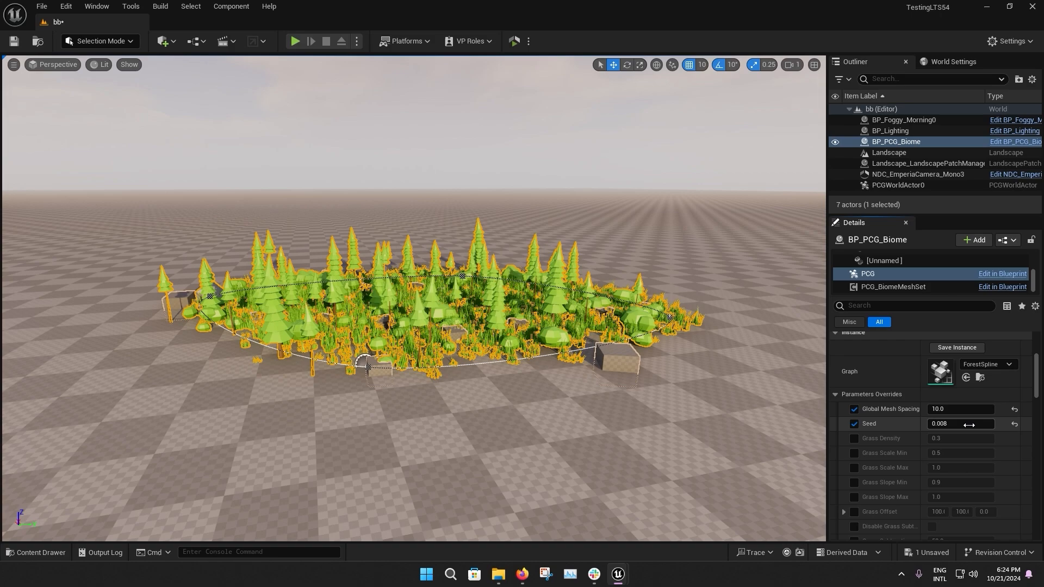
drag(959, 423, 982, 423)
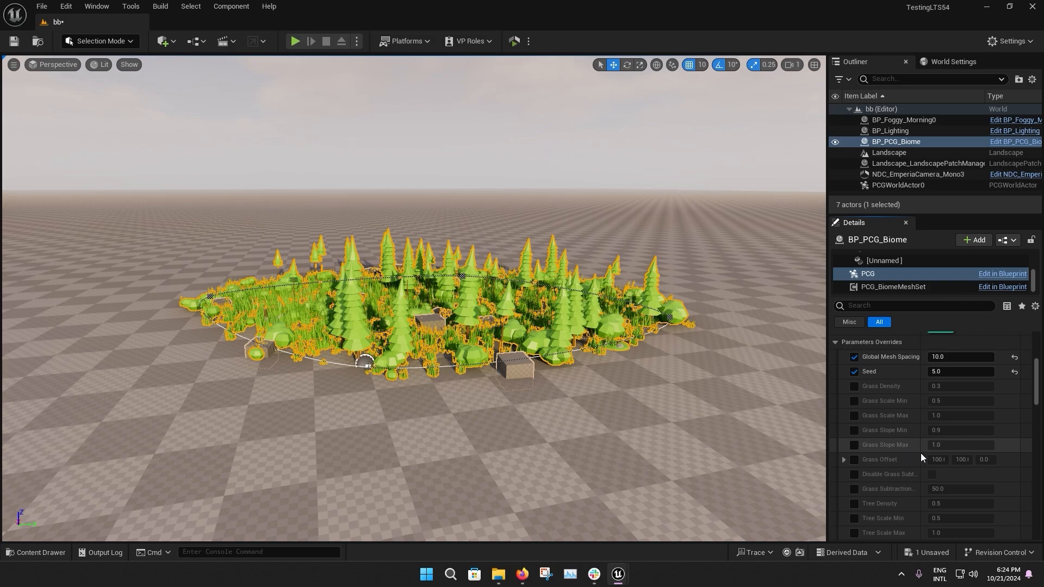
- Set the biome's Debris Density override to 1.0, adding rocks to the patch
scroll(down, 3)
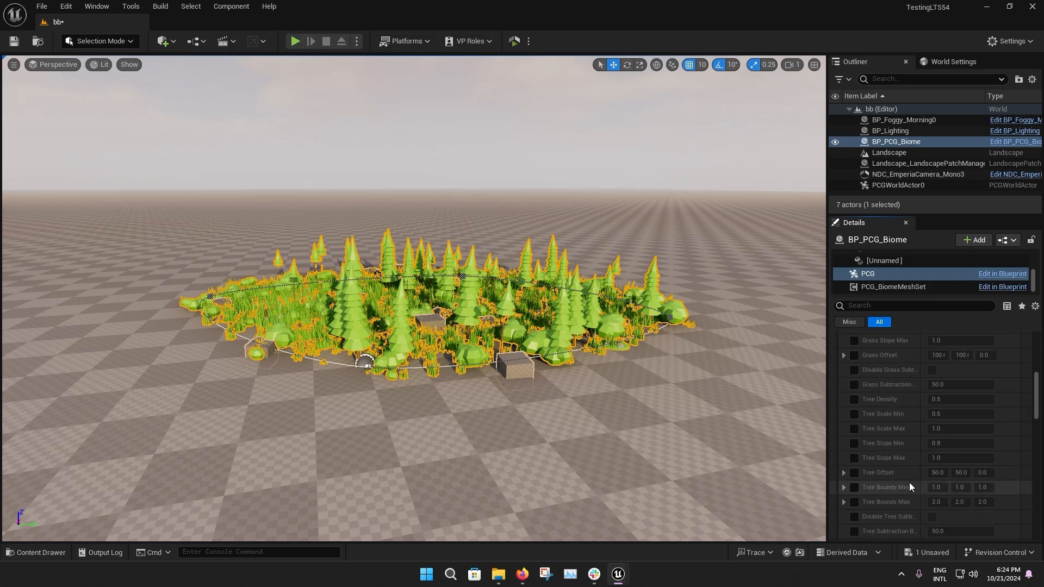
scroll(down, 3)
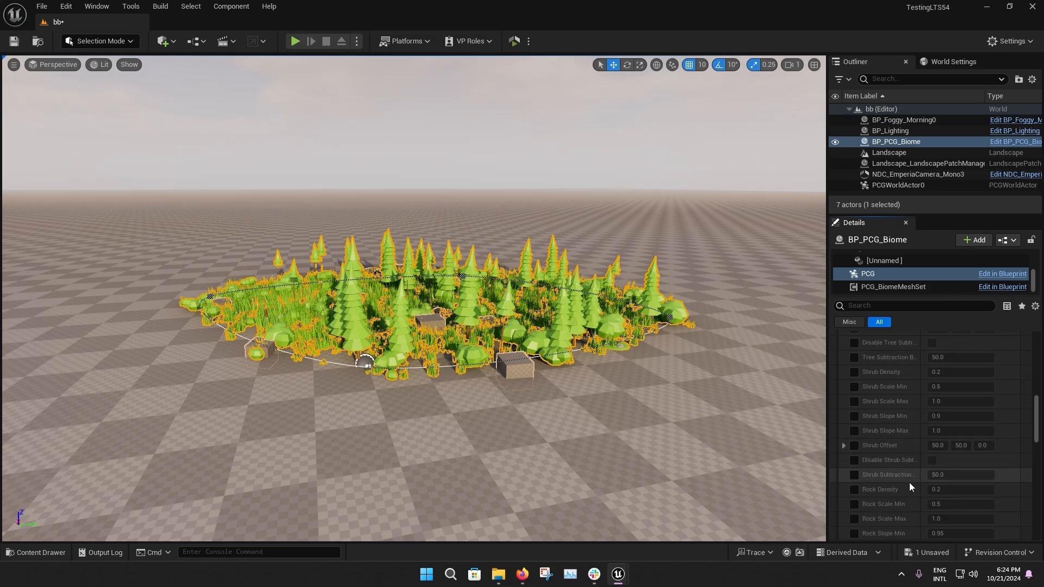
scroll(down, 3)
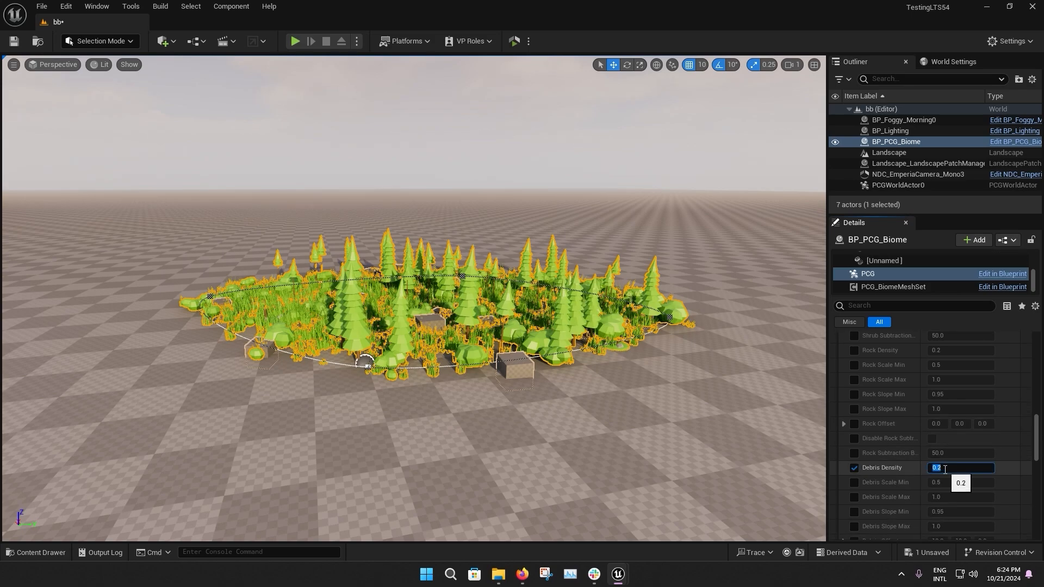
text(1.0)
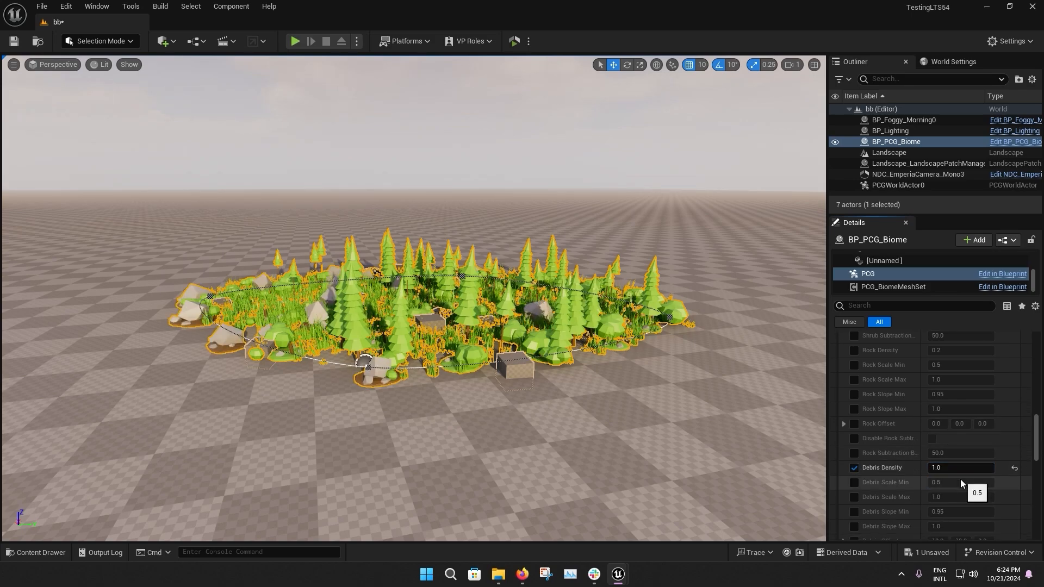
scroll(down, 3)
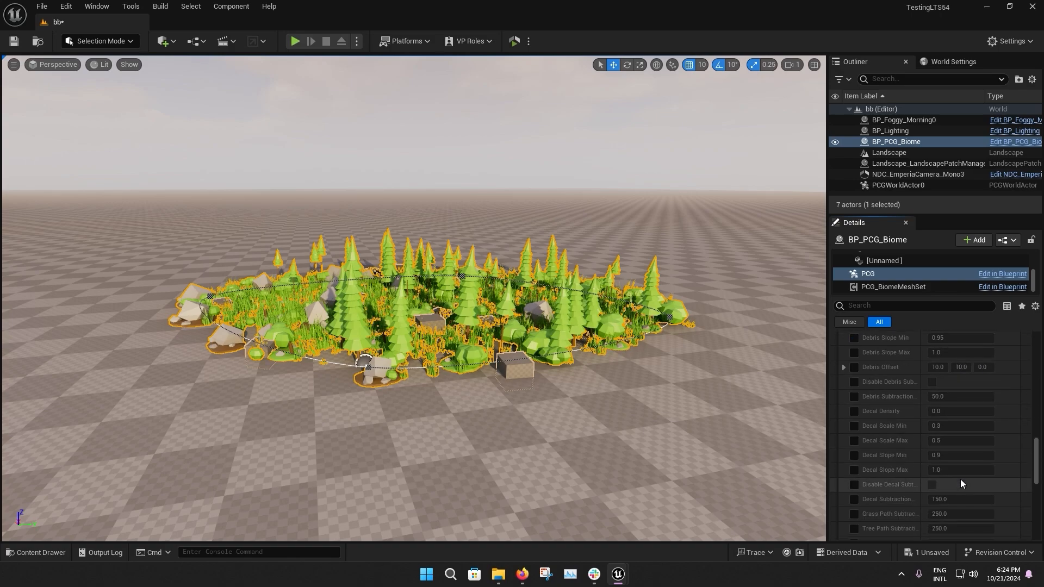
scroll(down, 3)
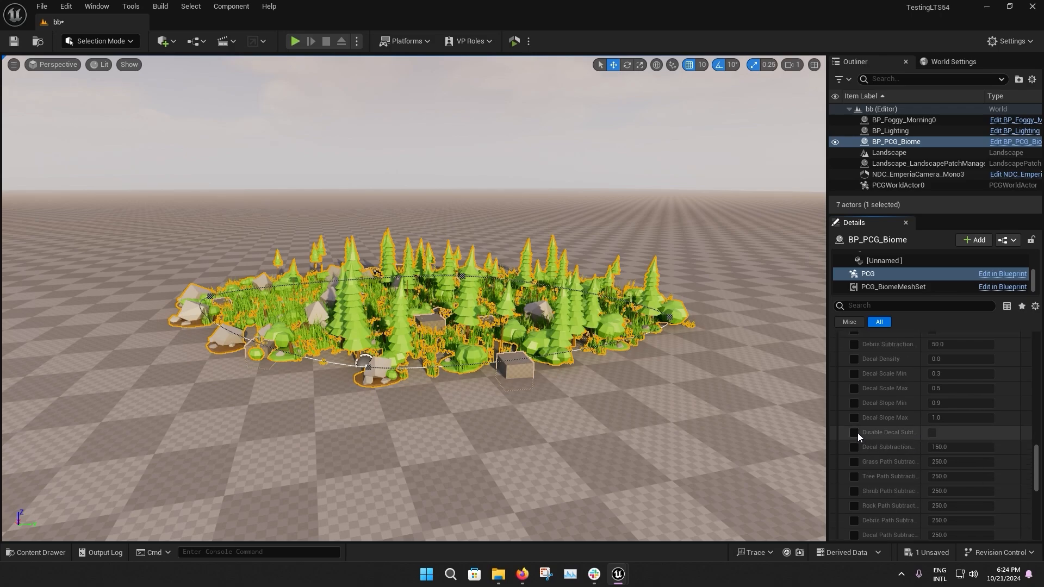
- Enable the Disable Decal Subtraction override, then select the Landscape to drop the biome highlight
click(855, 431)
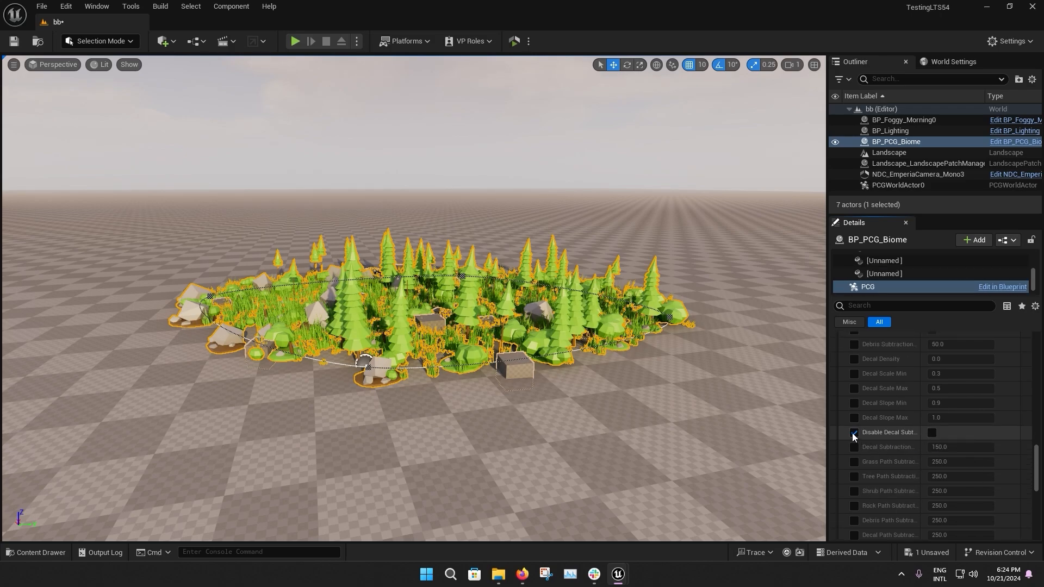
scroll(down, 3)
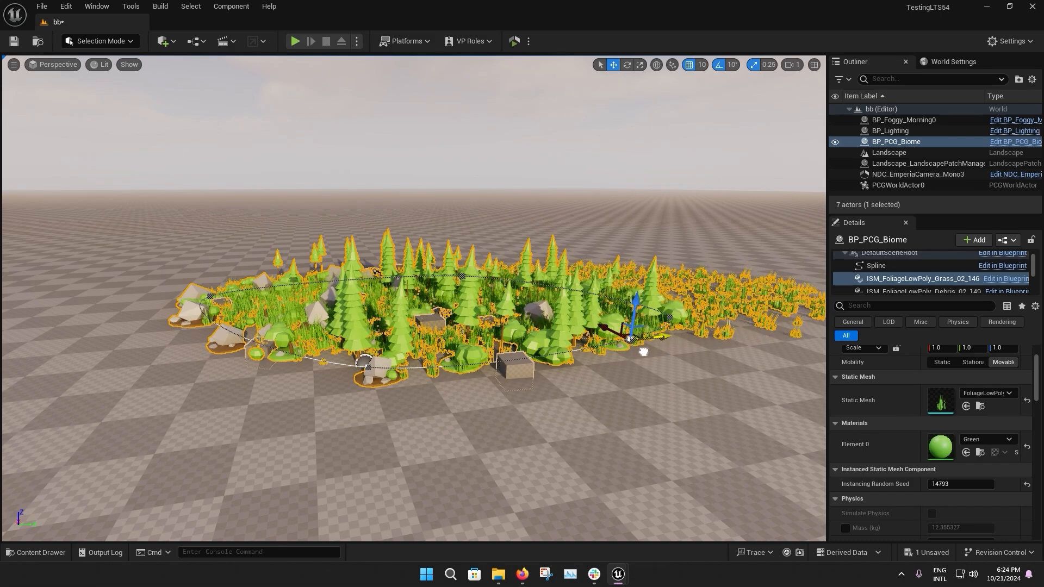
click(888, 152)
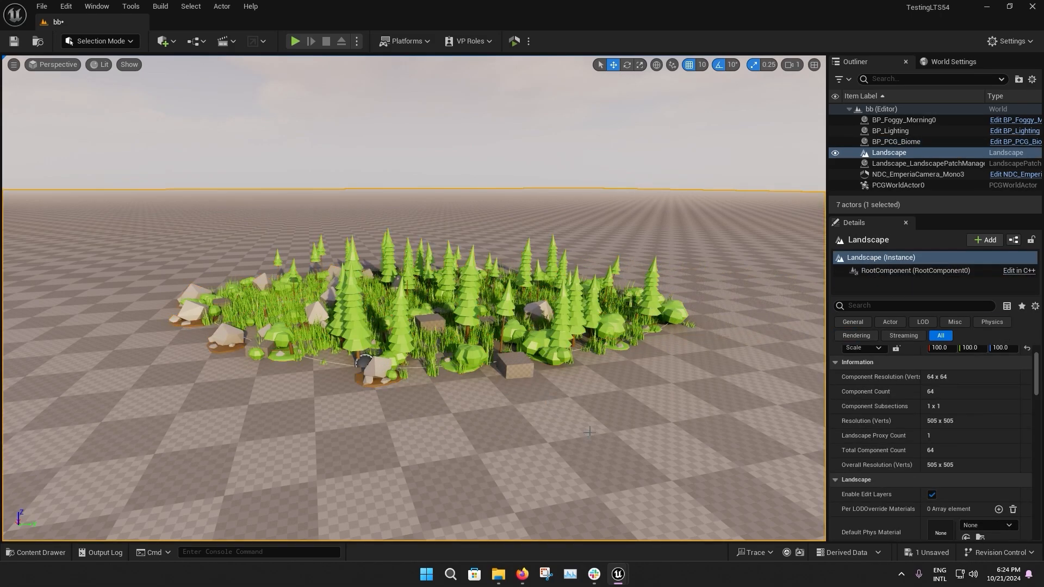
- Place two more Biome Generator patches, BP_PCG_Biome2 and BP_PCG_Biome3, behind the first forest
click(895, 141)
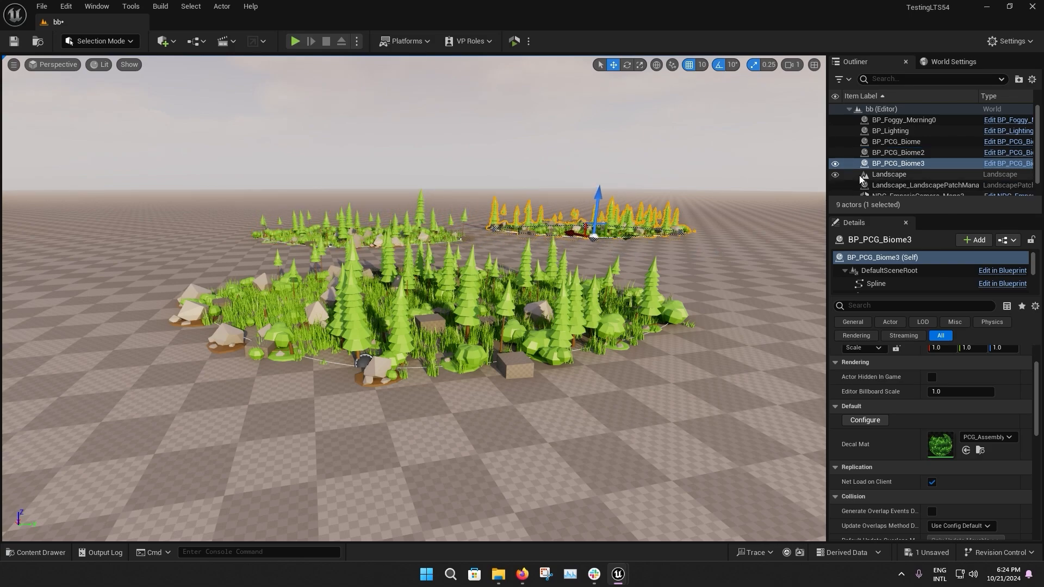
click(899, 153)
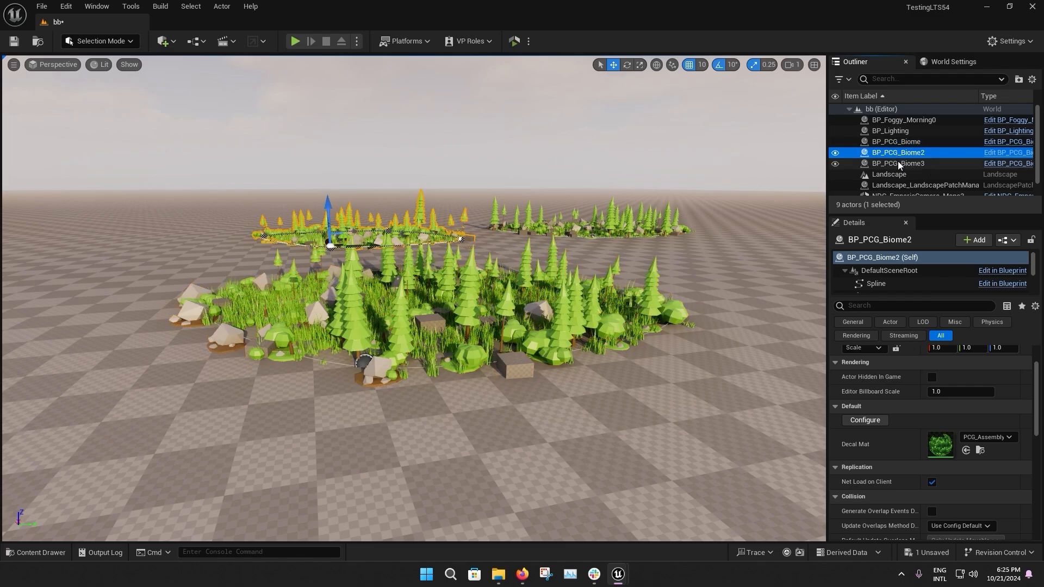
click(898, 164)
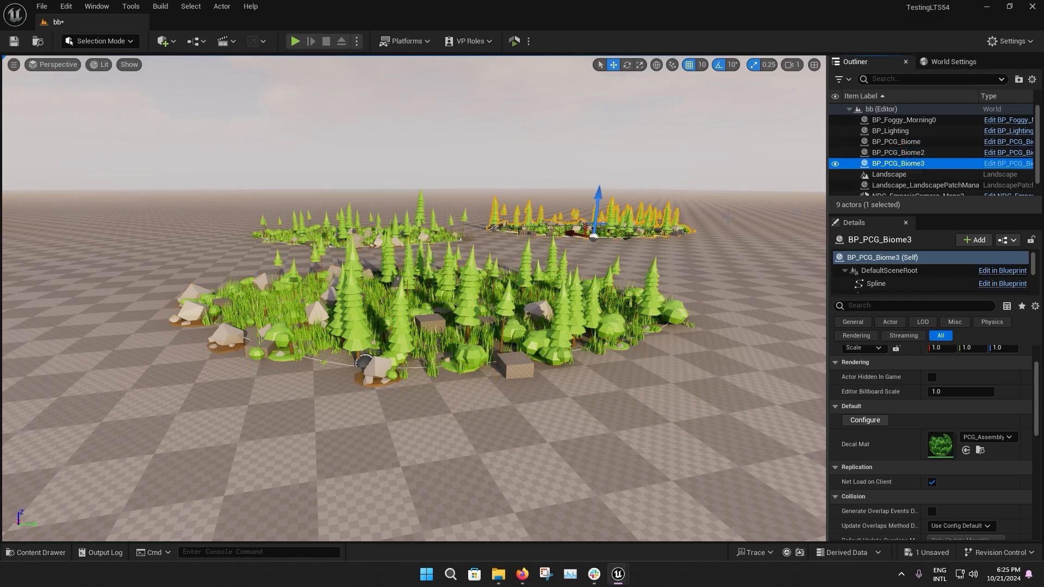